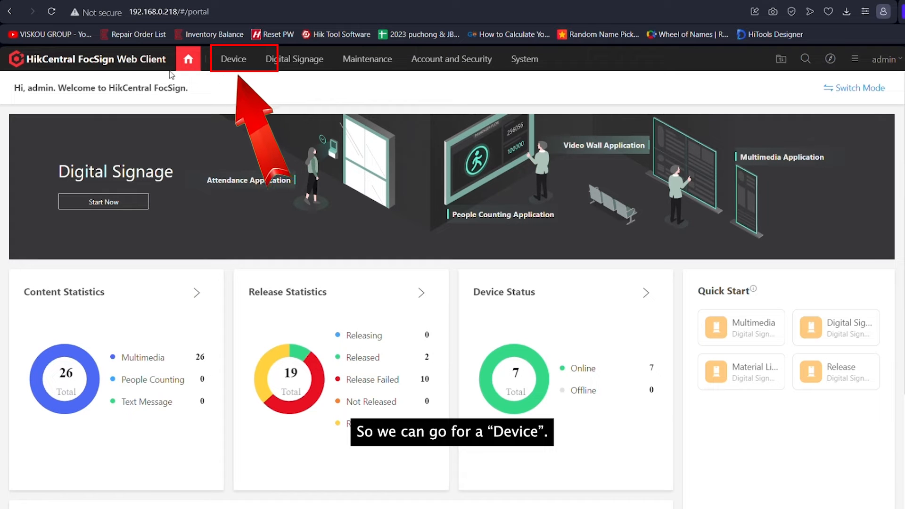
Go to the Device section listing the seven online digital signage terminals
left_click(233, 58)
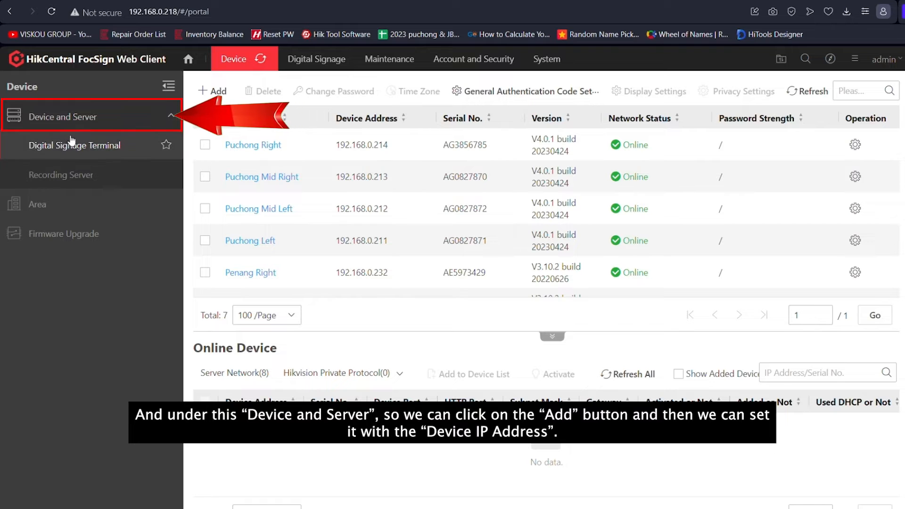
Add a new terminal at address 192.168.0.1 named JB with its password and save it
left_click(212, 90)
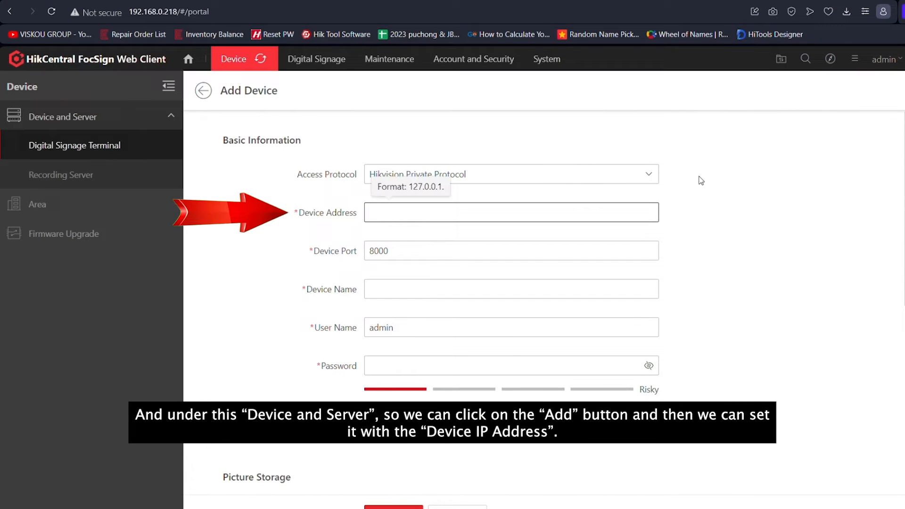
type("192.168.0.181")
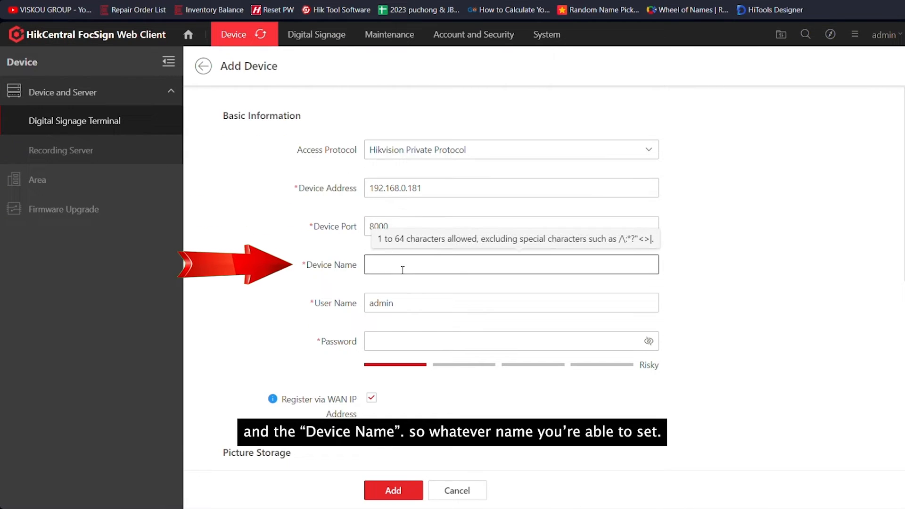
type("JB")
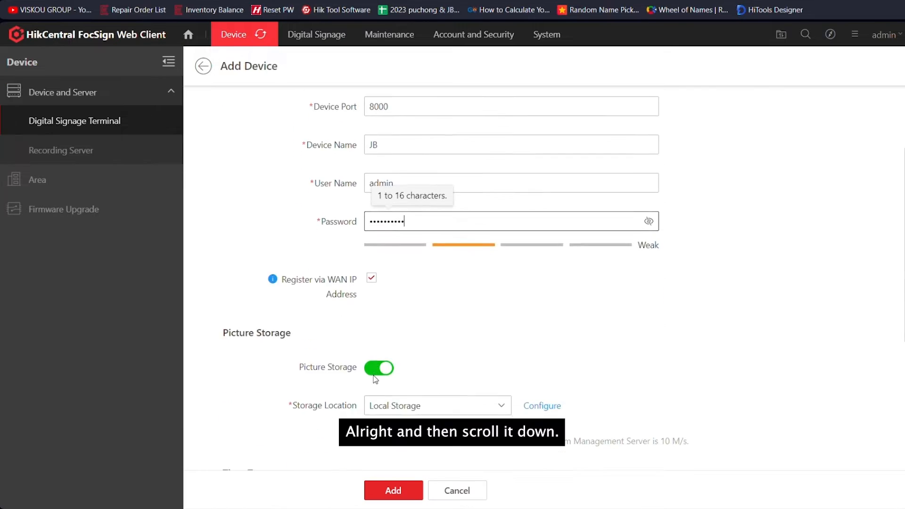
scroll("down", 3)
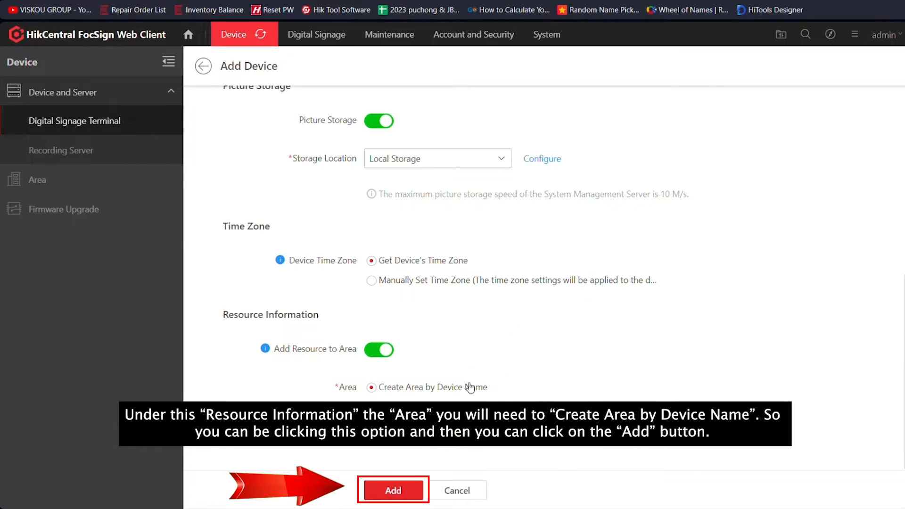
left_click(394, 491)
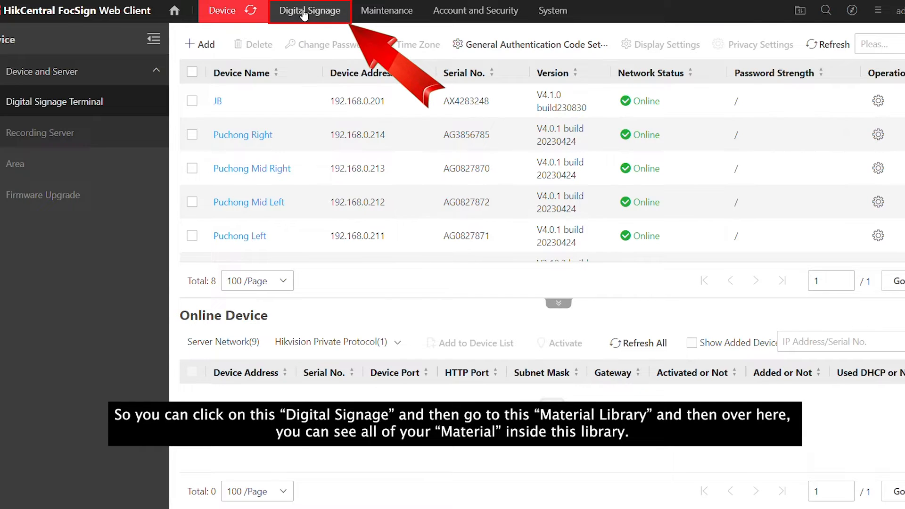
Go to Digital Signage and show the Material Library's eight pictures and videos
left_click(310, 10)
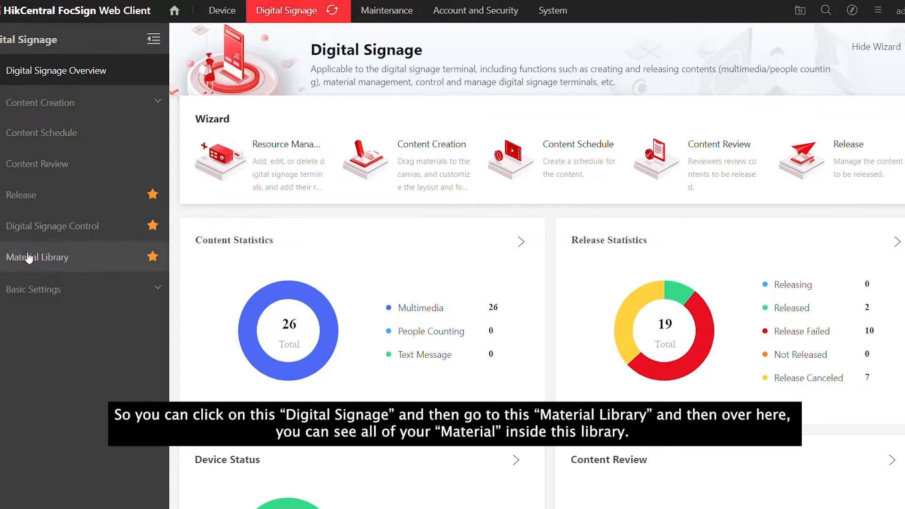
left_click(38, 256)
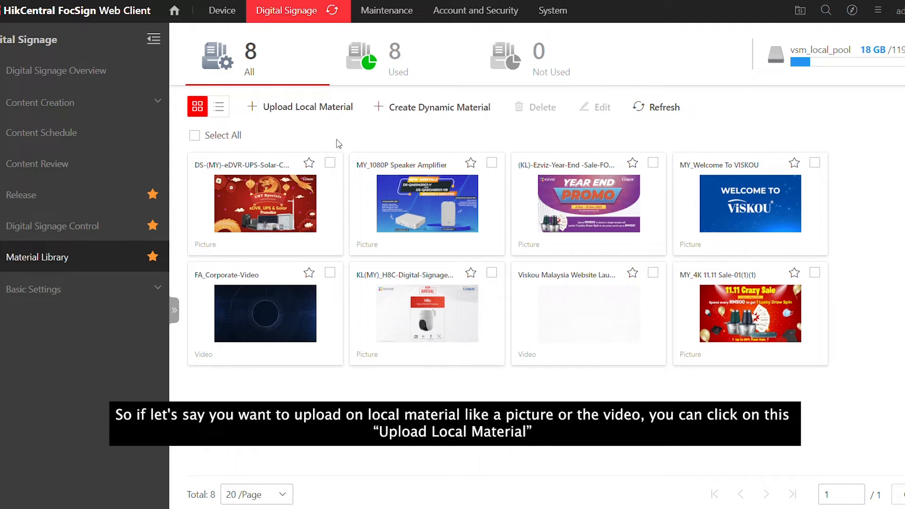
mouse_move(264, 202)
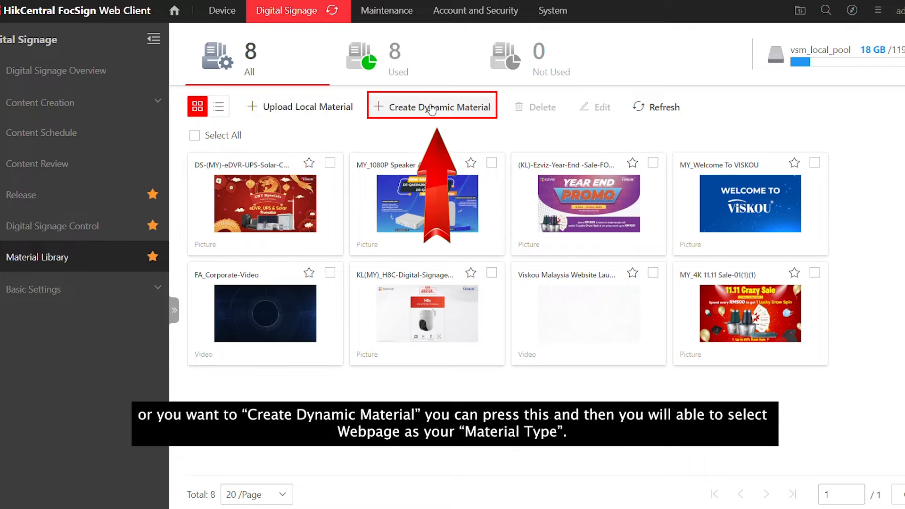
left_click(432, 107)
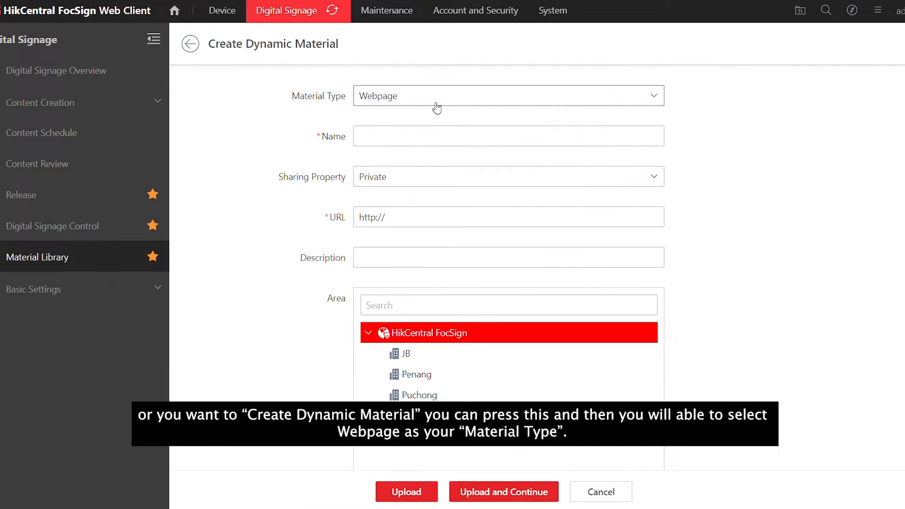
mouse_move(402, 118)
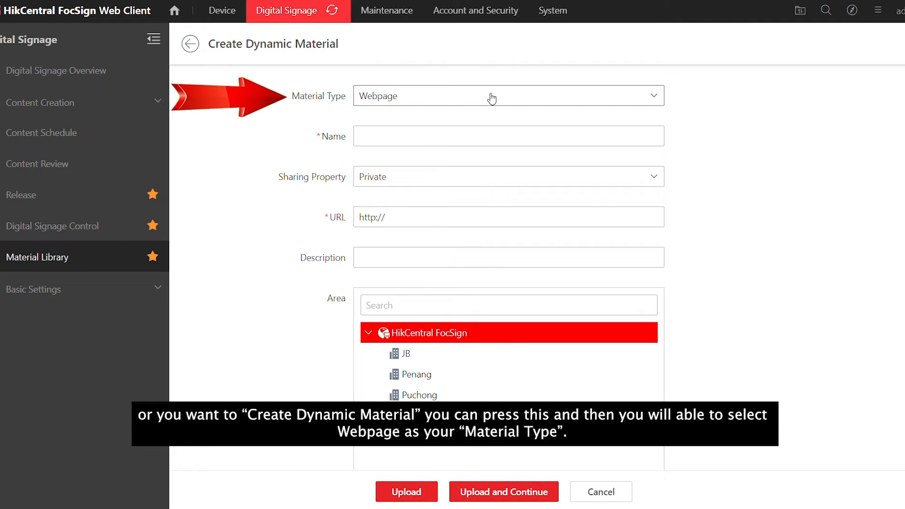
left_click(508, 96)
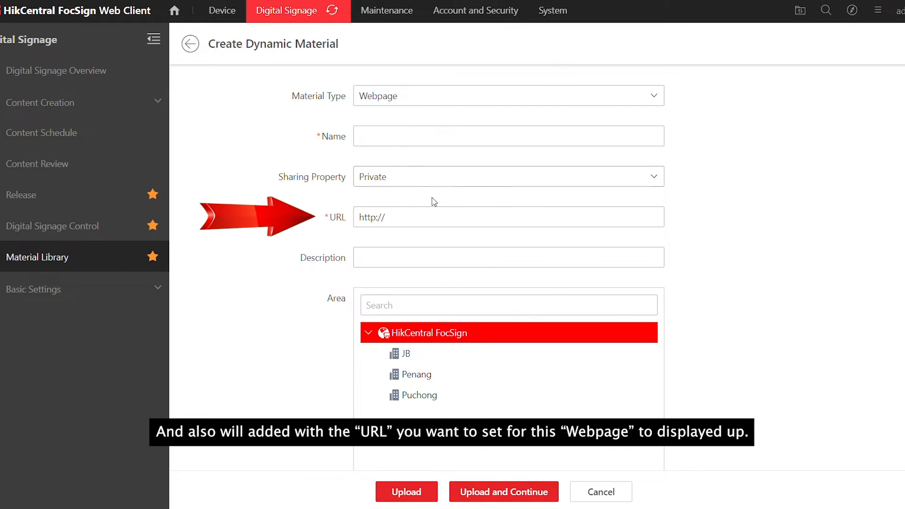
scroll("down", 3)
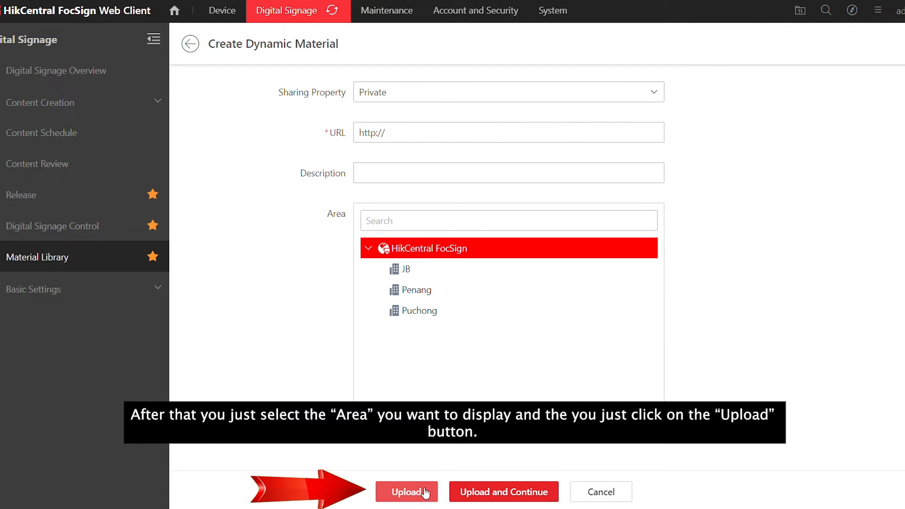
left_click(407, 493)
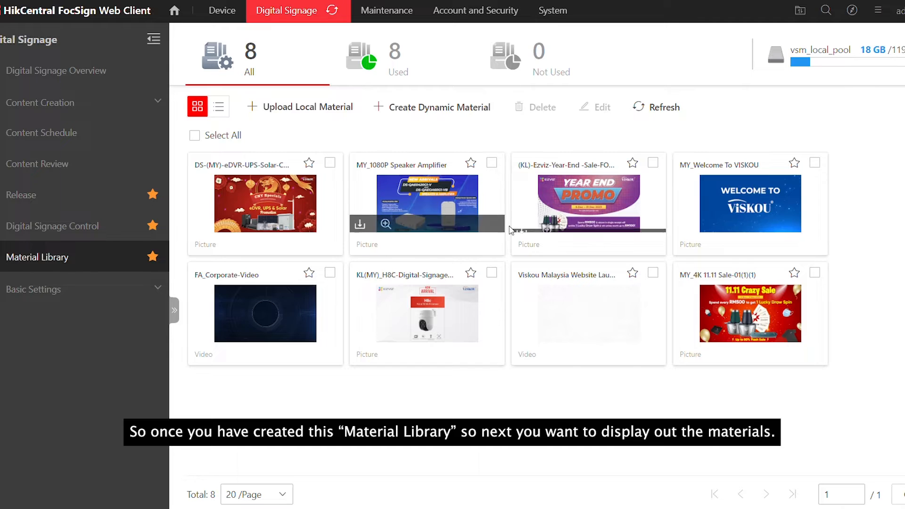
mouse_move(420, 263)
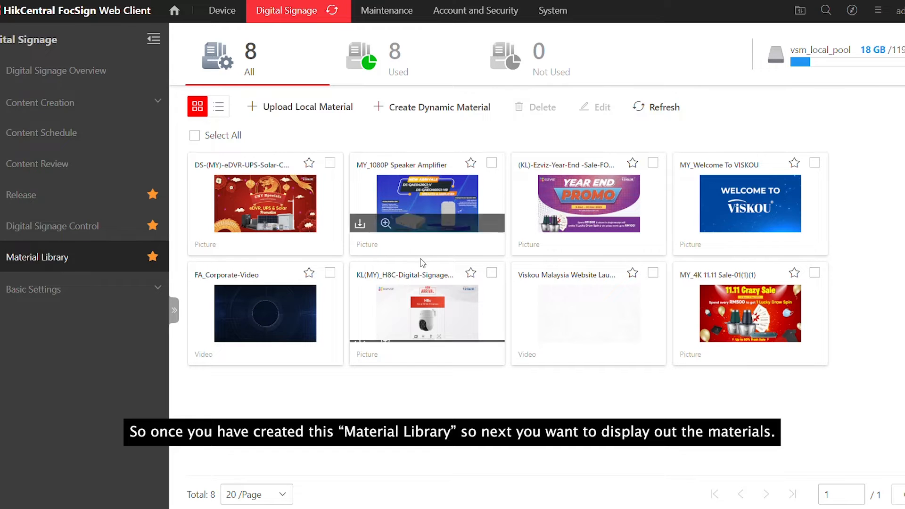
mouse_move(474, 180)
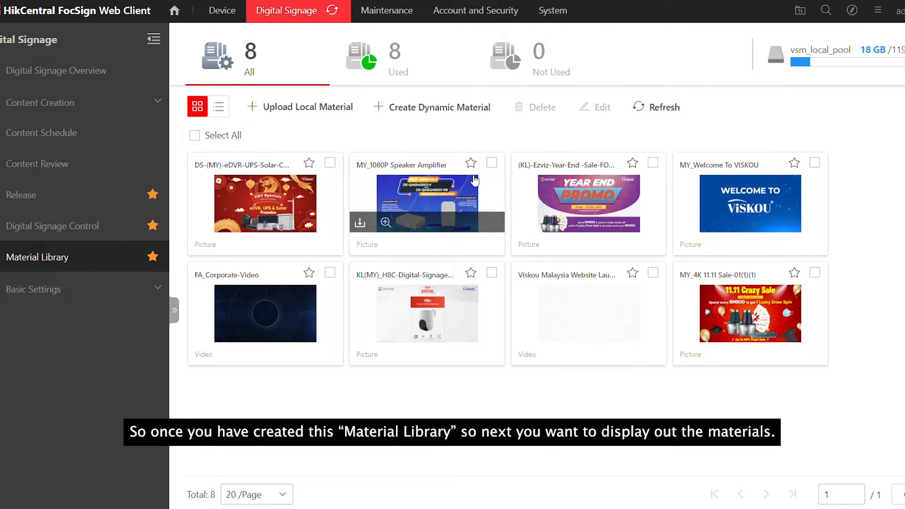
Expand Content Creation and show the Multimedia programs list
left_click(41, 103)
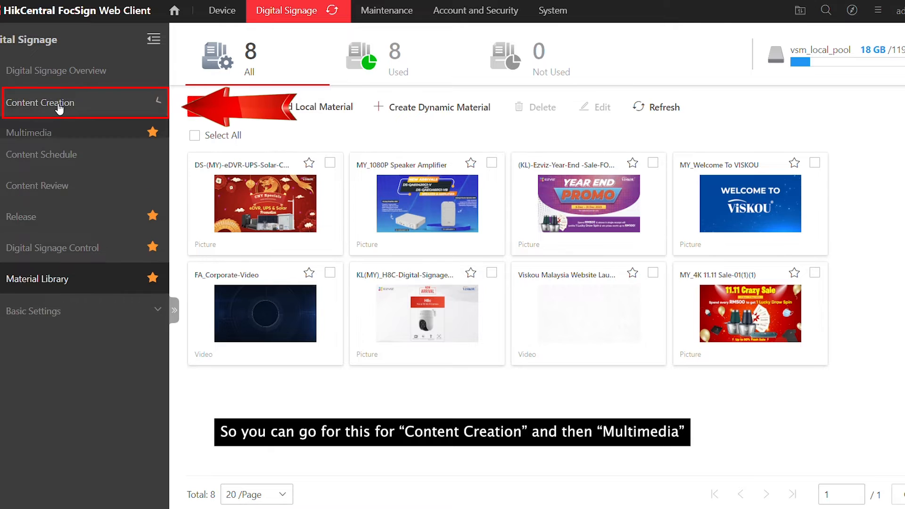
left_click(57, 103)
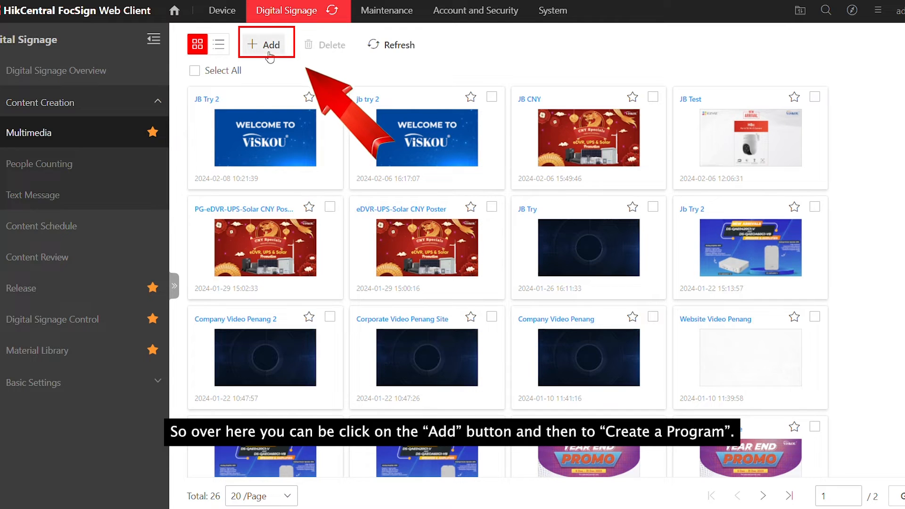
Create program JB in landscape mode, private sharing, area JB, and continue to templates
left_click(266, 44)
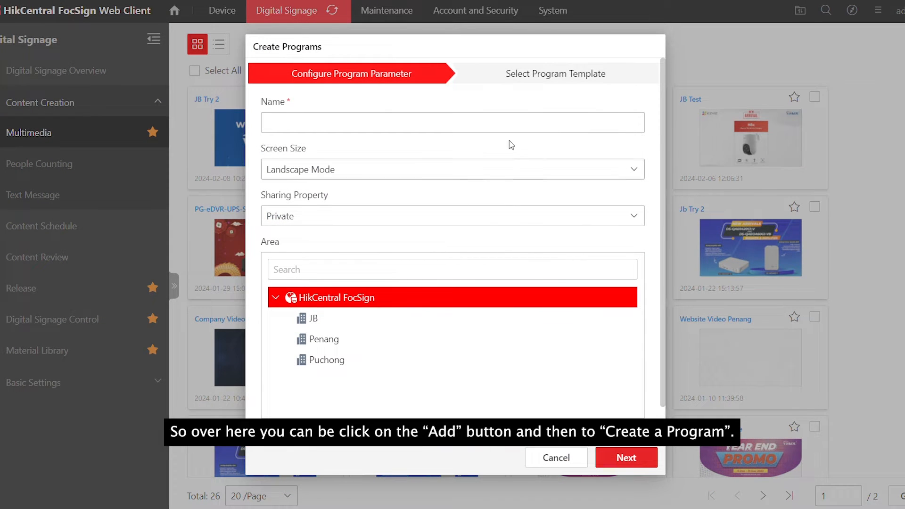
left_click(452, 122)
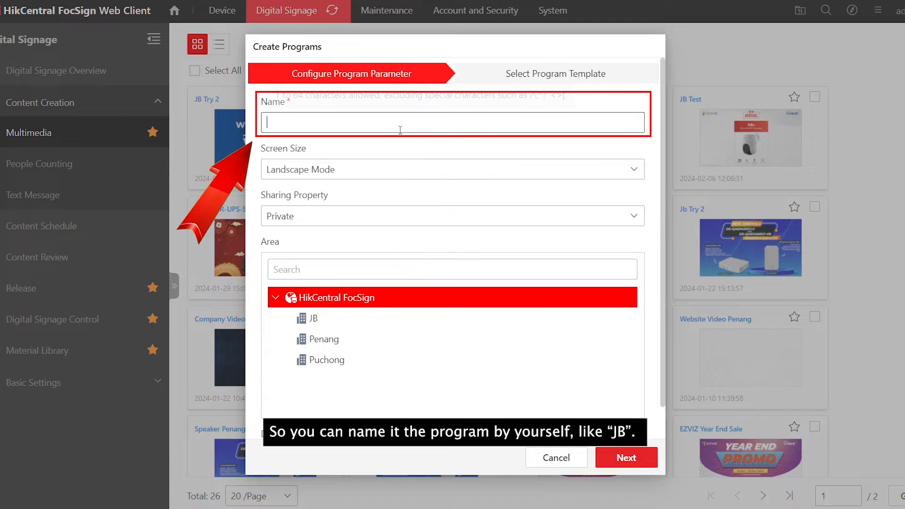
type("J")
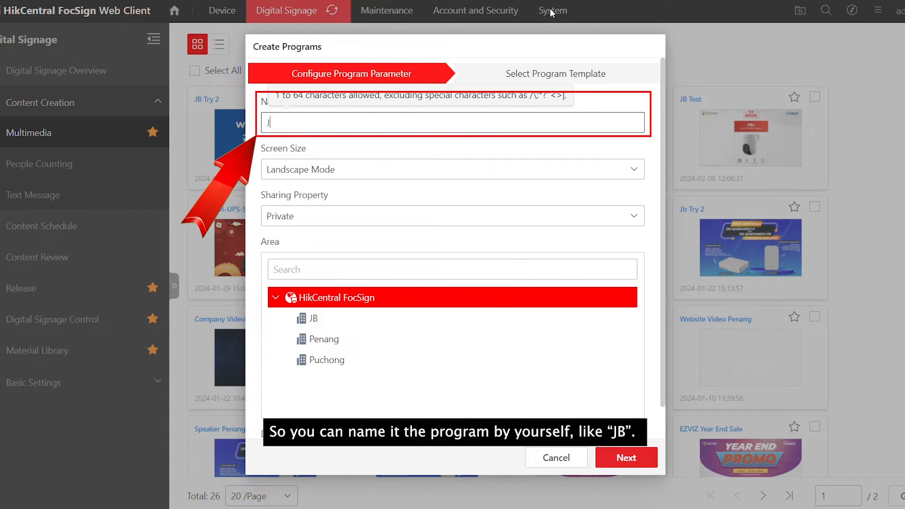
type("B")
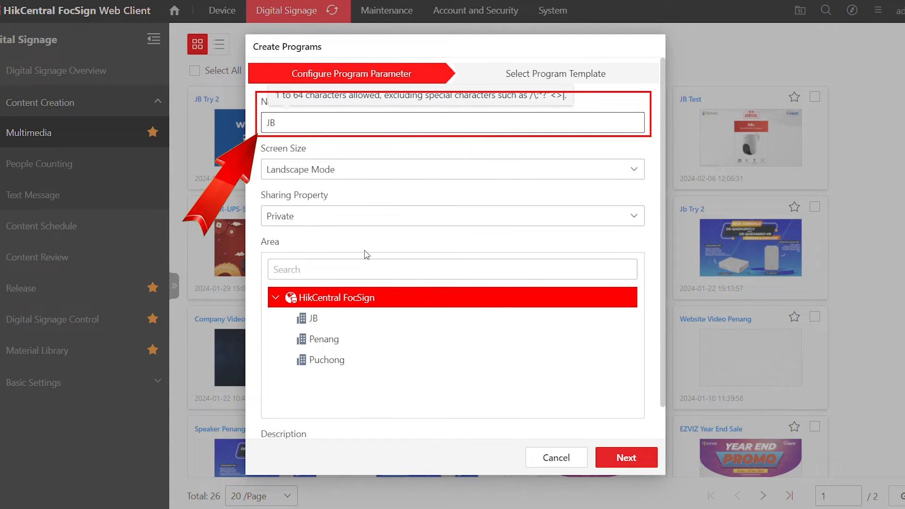
left_click(451, 169)
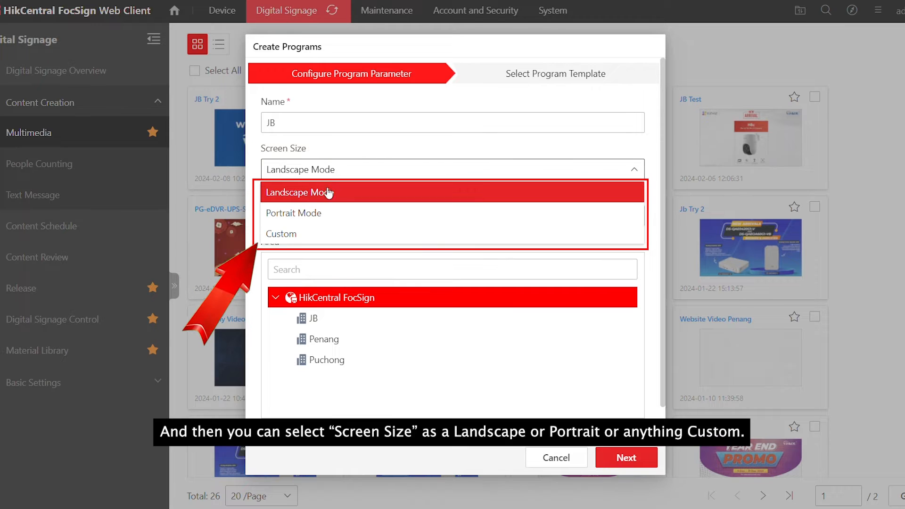
mouse_move(299, 214)
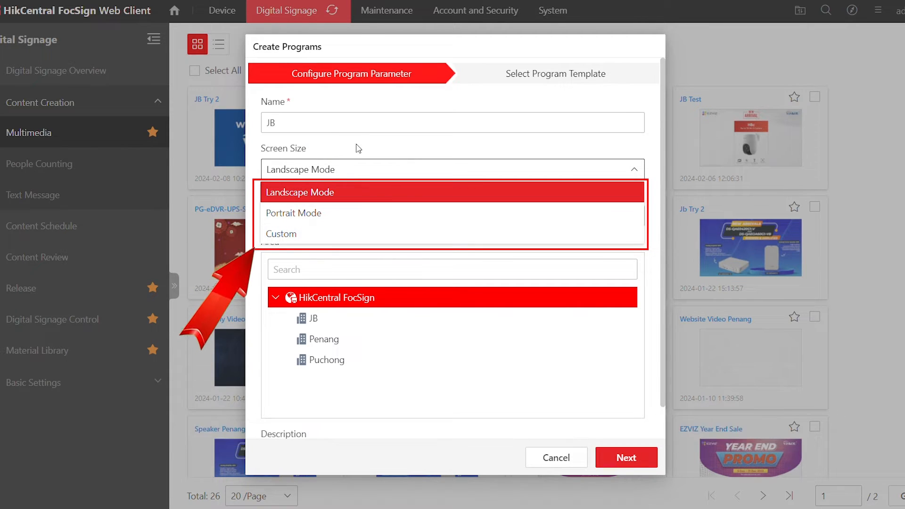
left_click(300, 193)
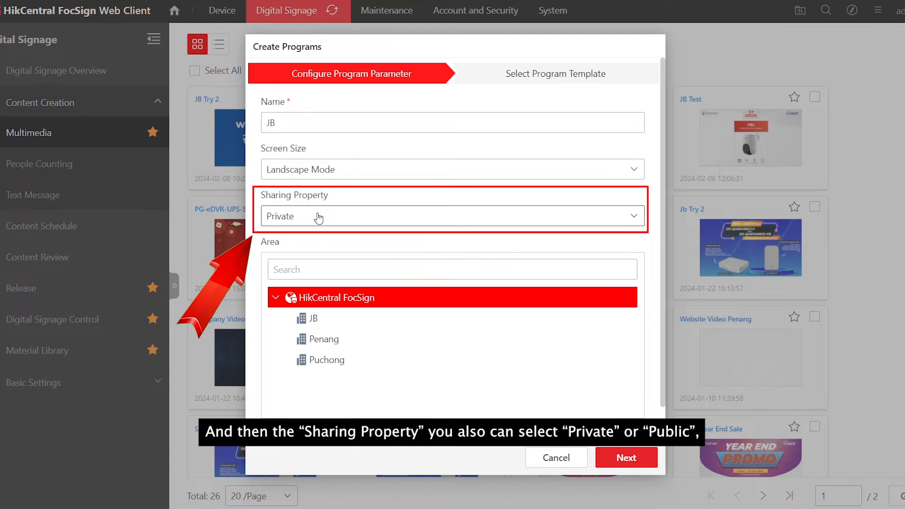
left_click(452, 216)
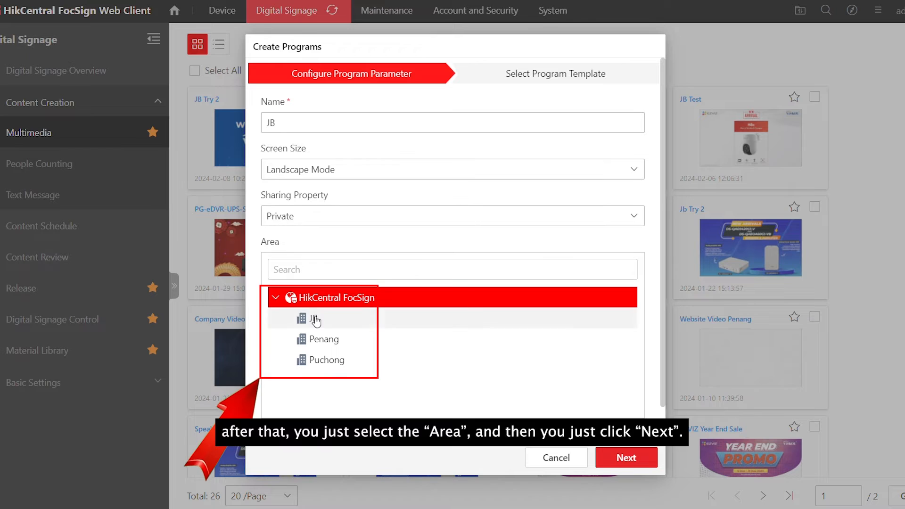
left_click(312, 318)
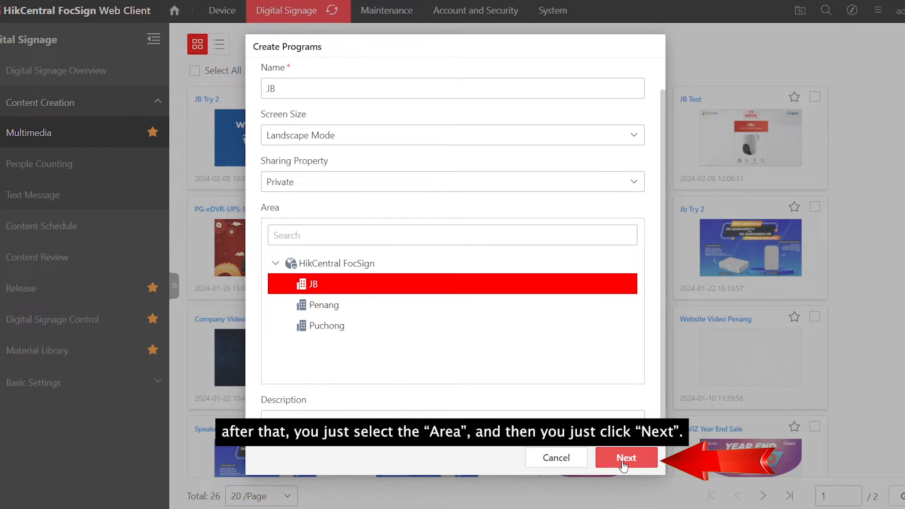
left_click(626, 458)
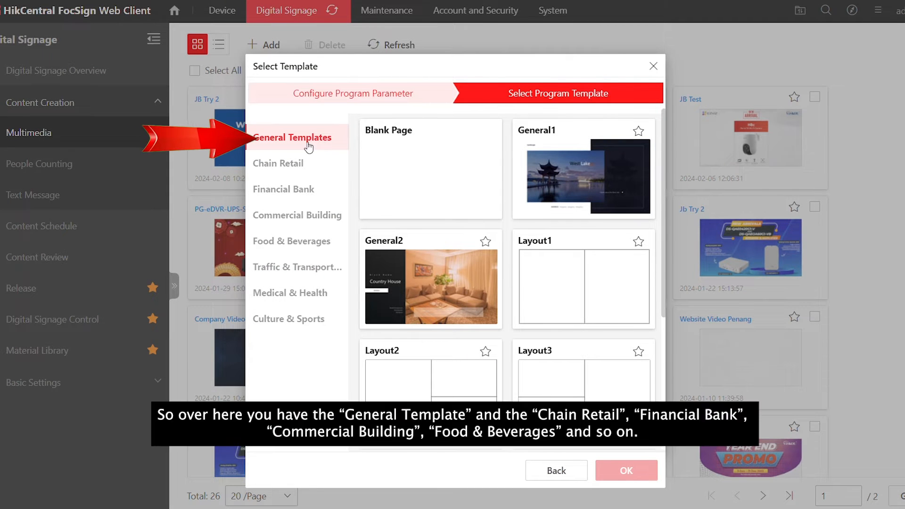
Browse Chain Retail, Financial Bank, Commercial Building and Food & Beverages templates, then start from the General Blank Page
left_click(282, 163)
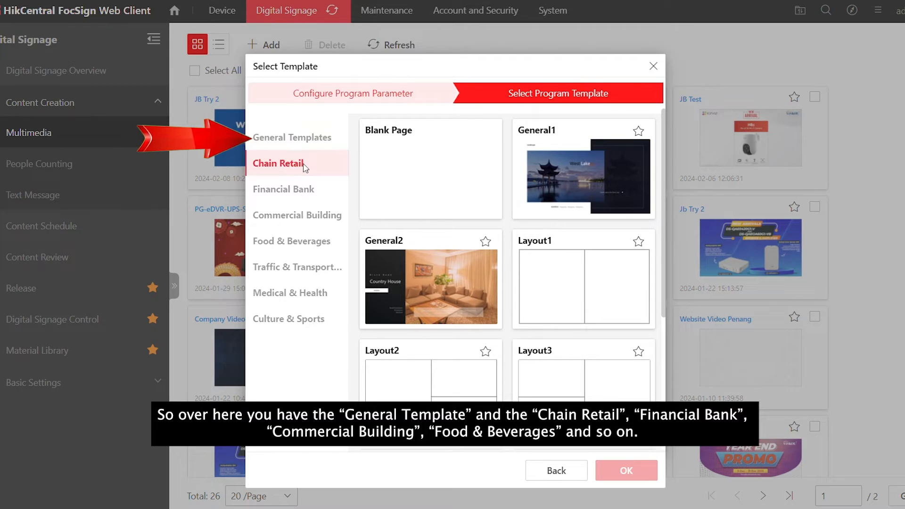
left_click(283, 189)
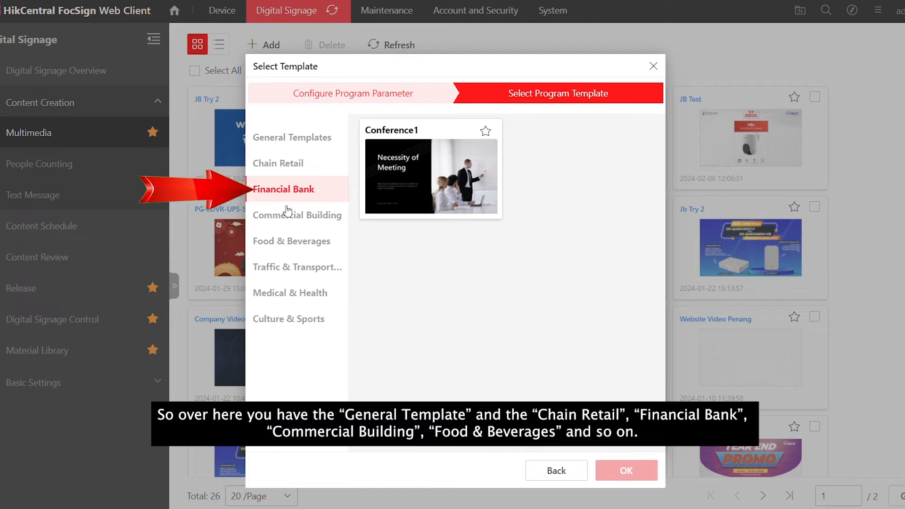
left_click(297, 215)
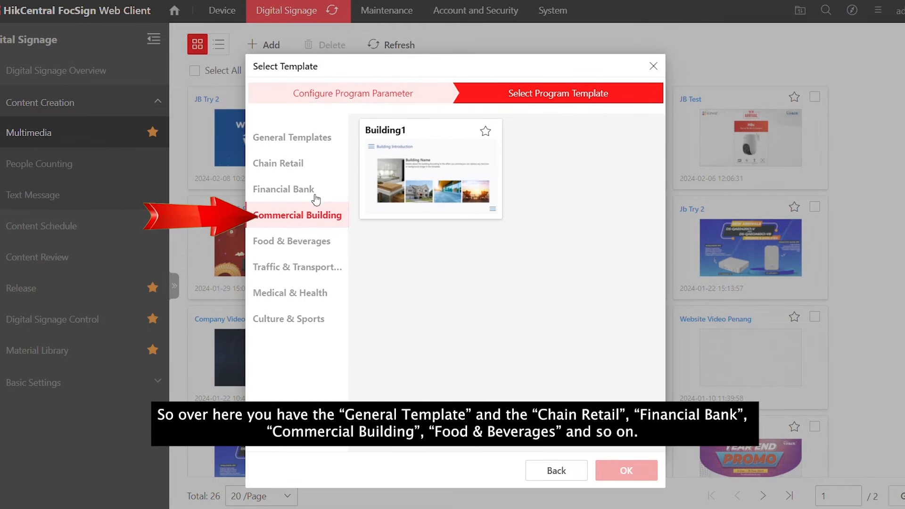
left_click(292, 240)
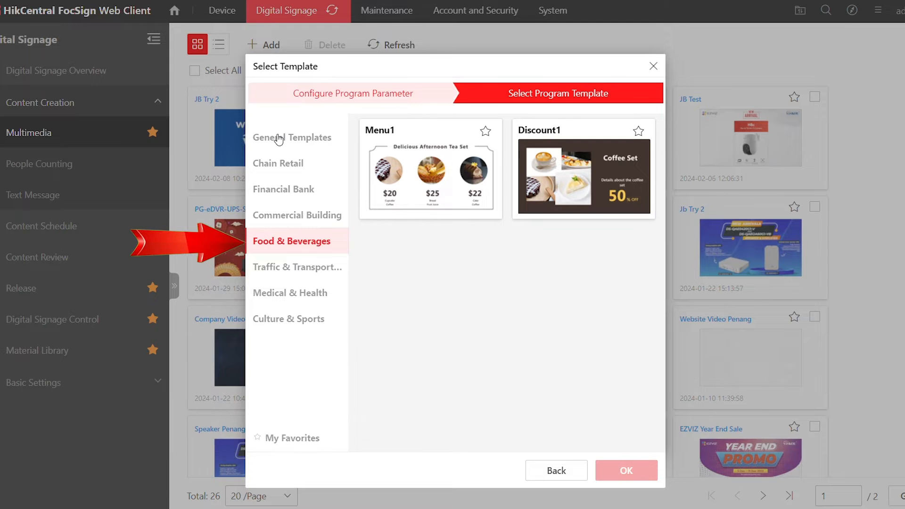
left_click(293, 138)
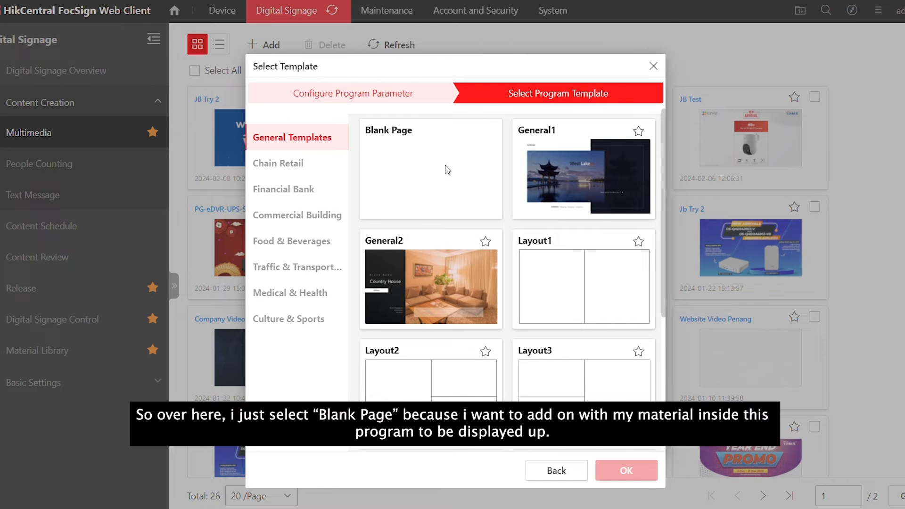
left_click(430, 168)
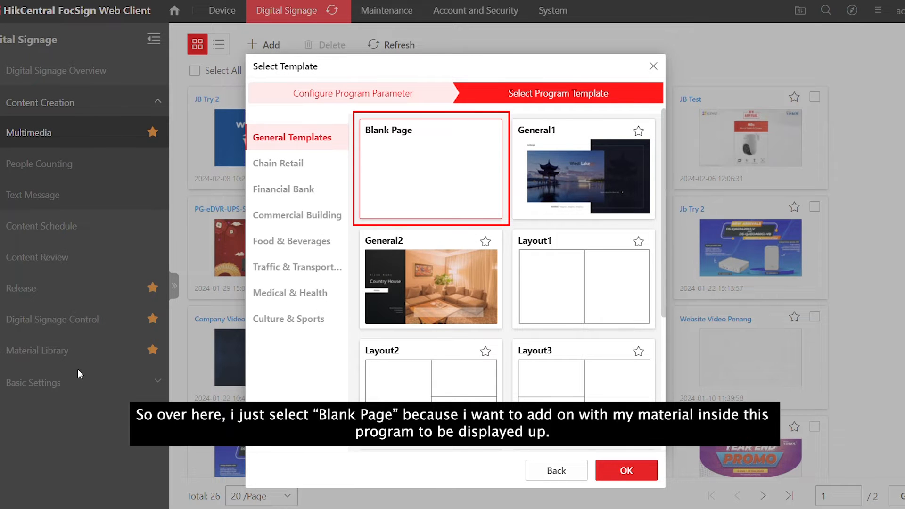
mouse_move(487, 245)
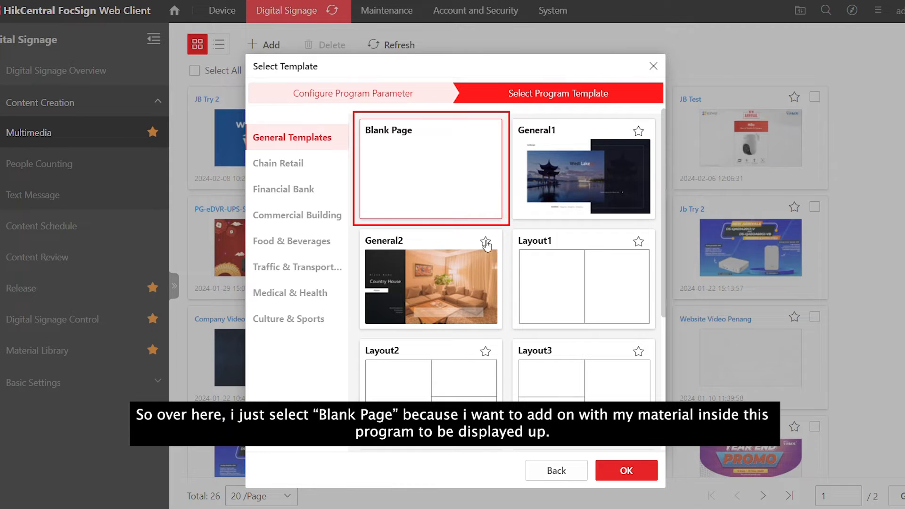
mouse_move(487, 274)
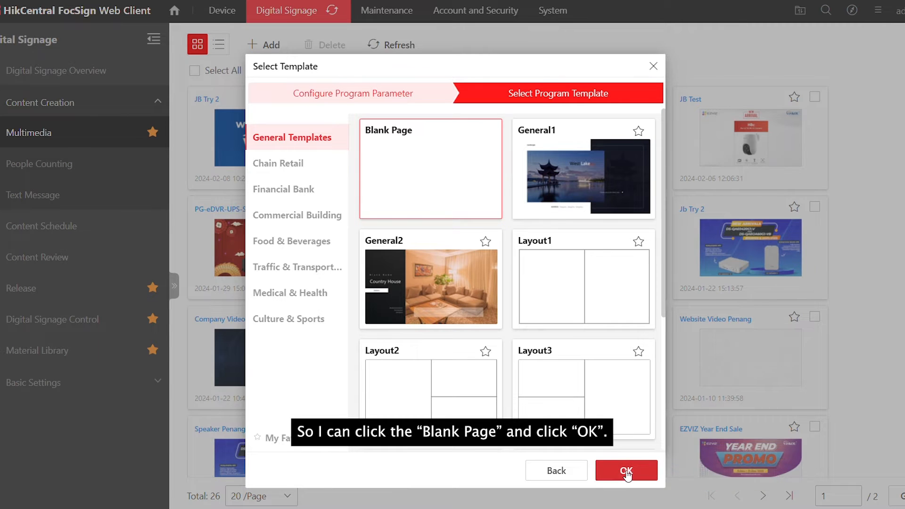
left_click(626, 471)
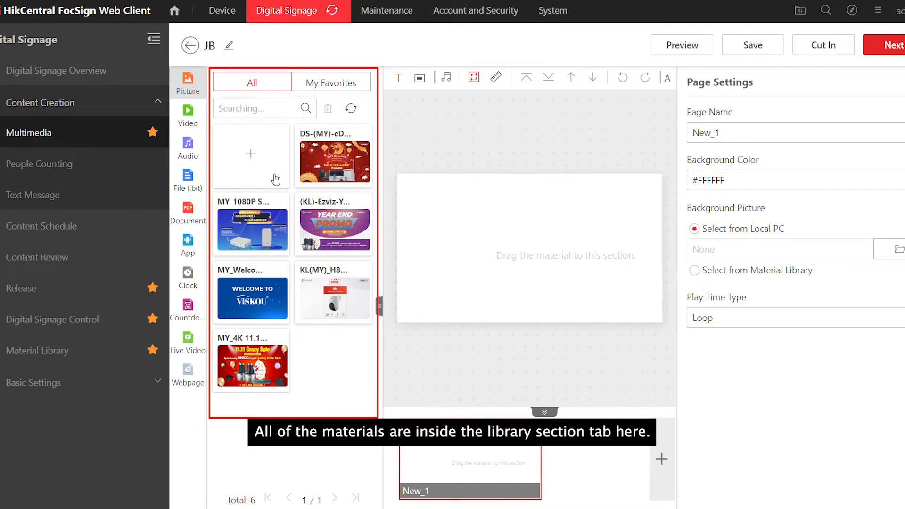
mouse_move(316, 166)
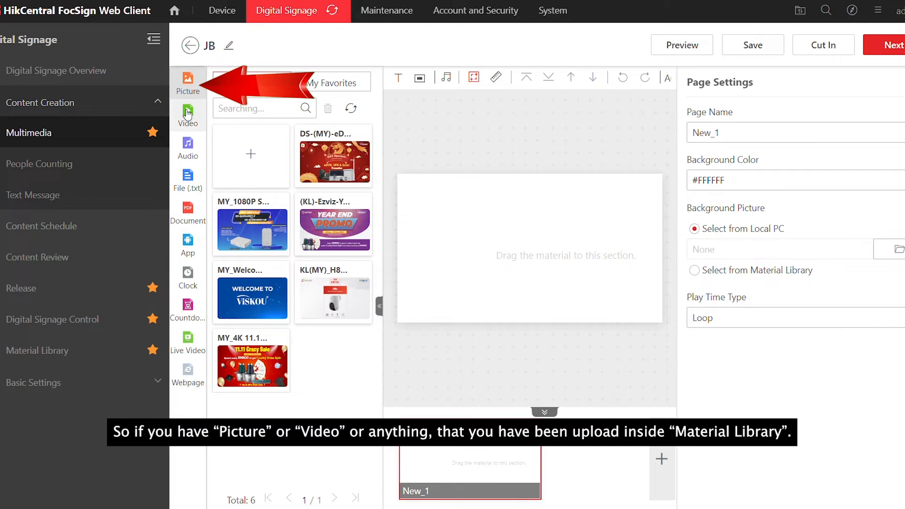
Check the video materials, return to pictures and drop the Welcome to Viskou picture onto New_1
left_click(187, 115)
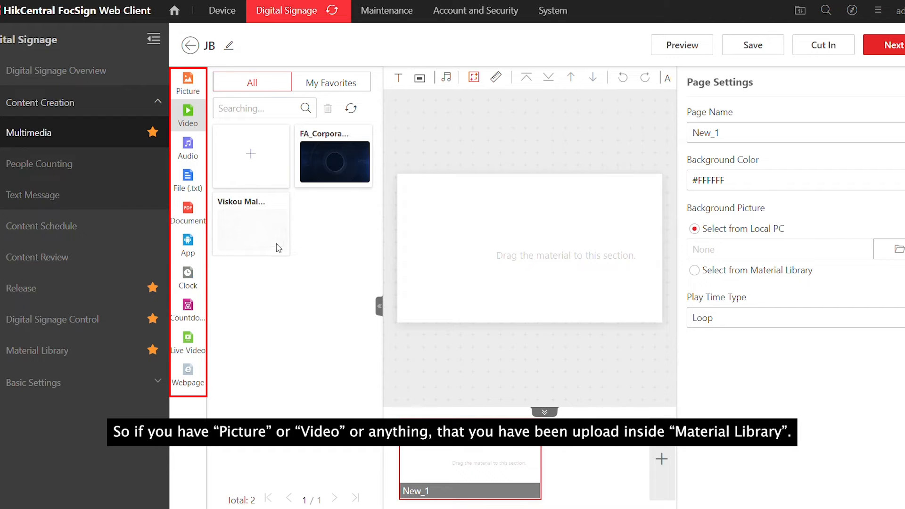
left_click(187, 81)
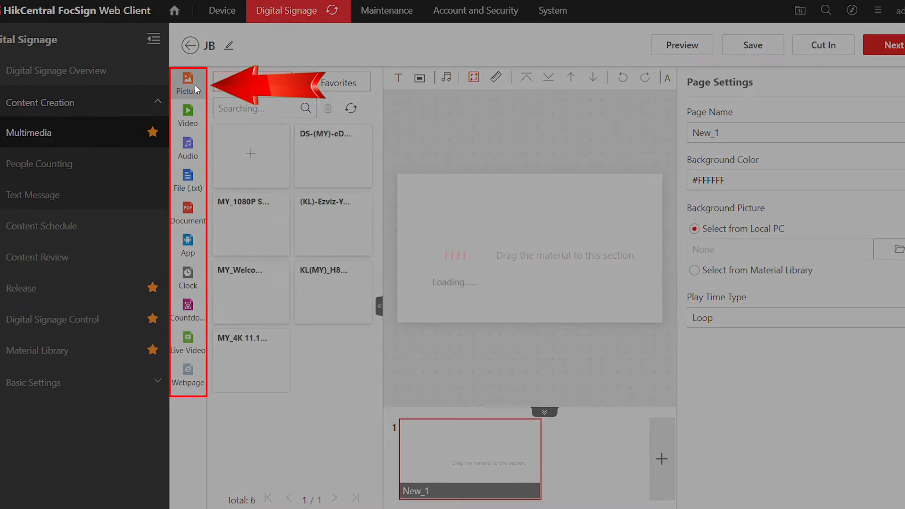
left_click(188, 81)
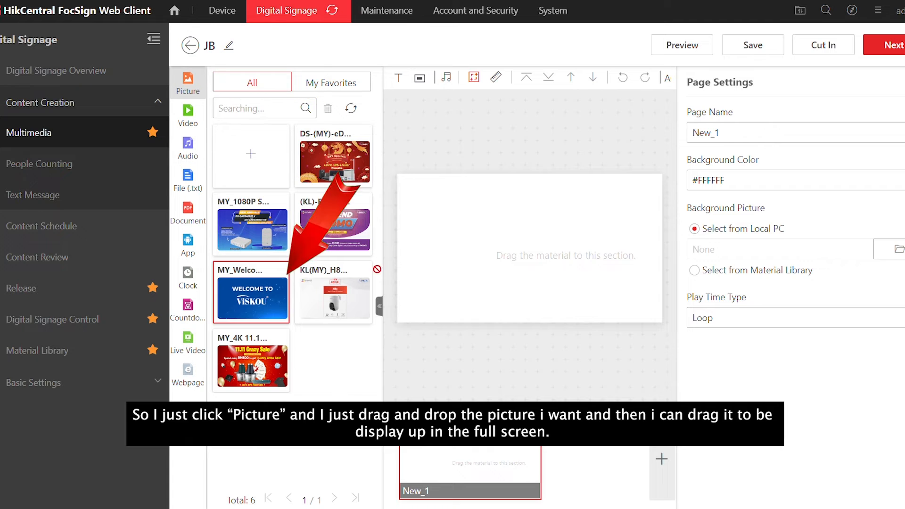
left_click_drag(251, 297, 553, 260)
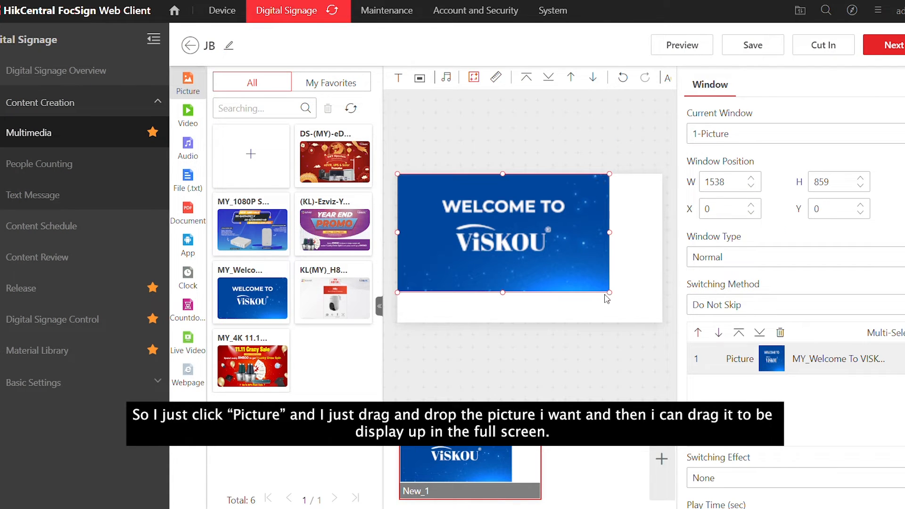
Stretch the welcome picture to the full 1920×1080 page and add another page
left_click_drag(609, 292, 664, 323)
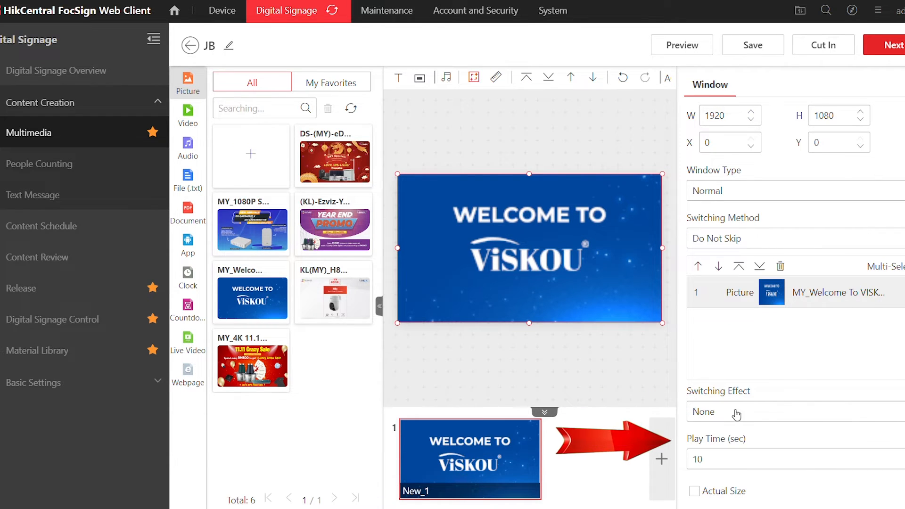
left_click(730, 460)
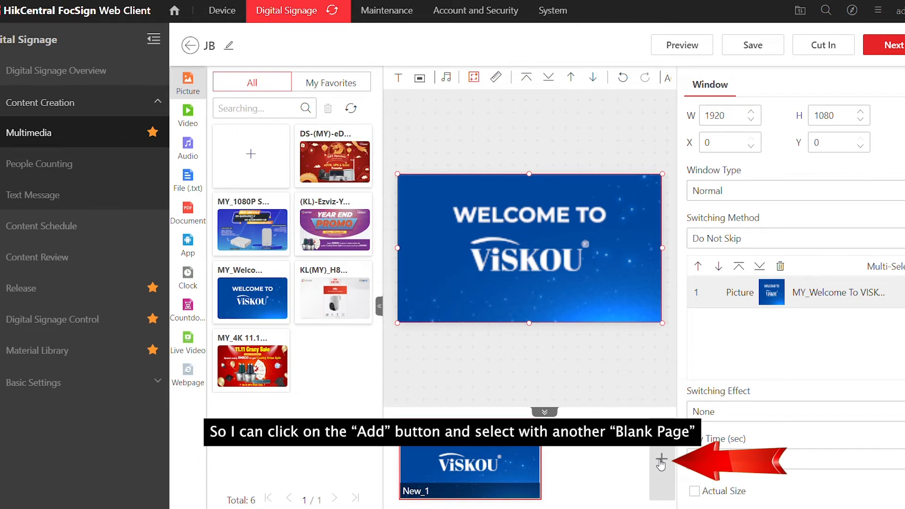
left_click(661, 460)
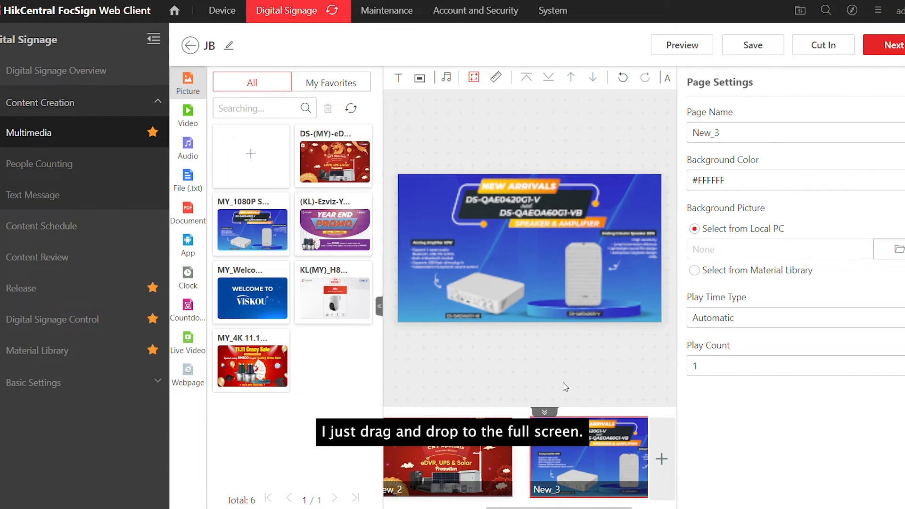
Preview the JB program with its added full-screen promotional pages
left_click(682, 45)
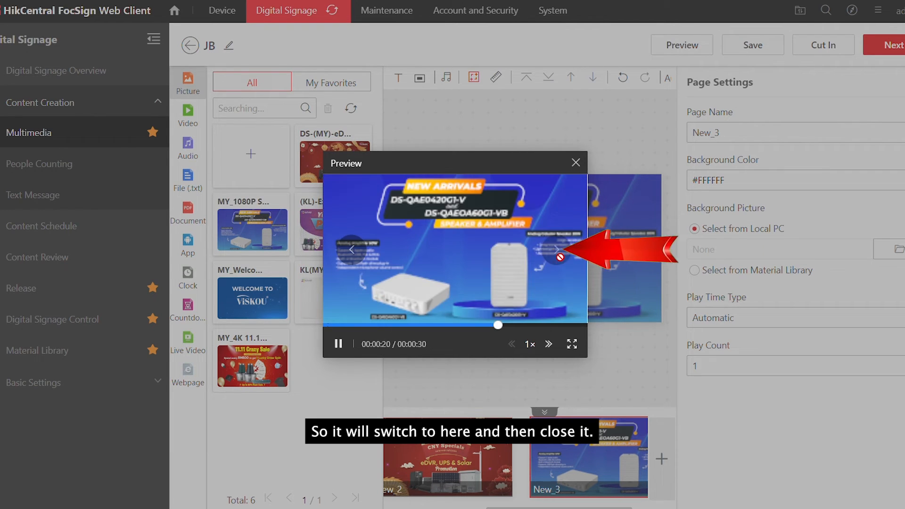
Close the JB program's playback preview
left_click(576, 163)
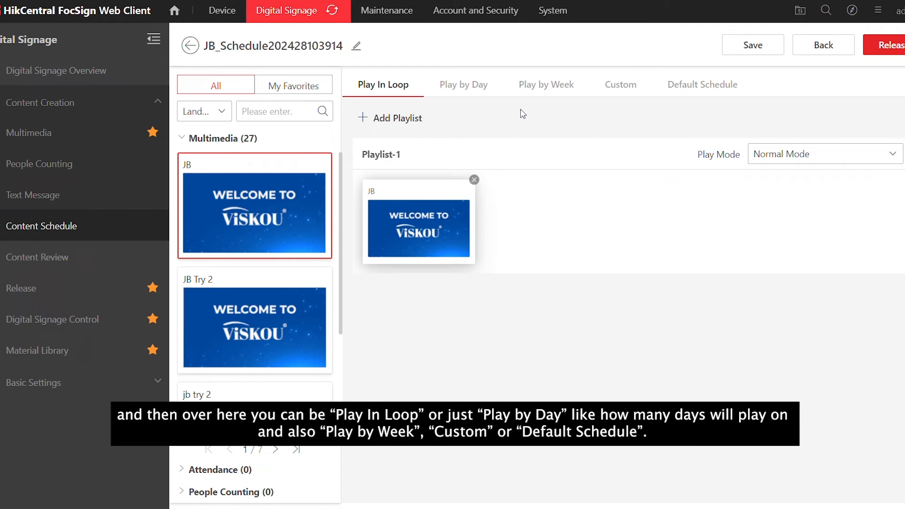
left_click(463, 84)
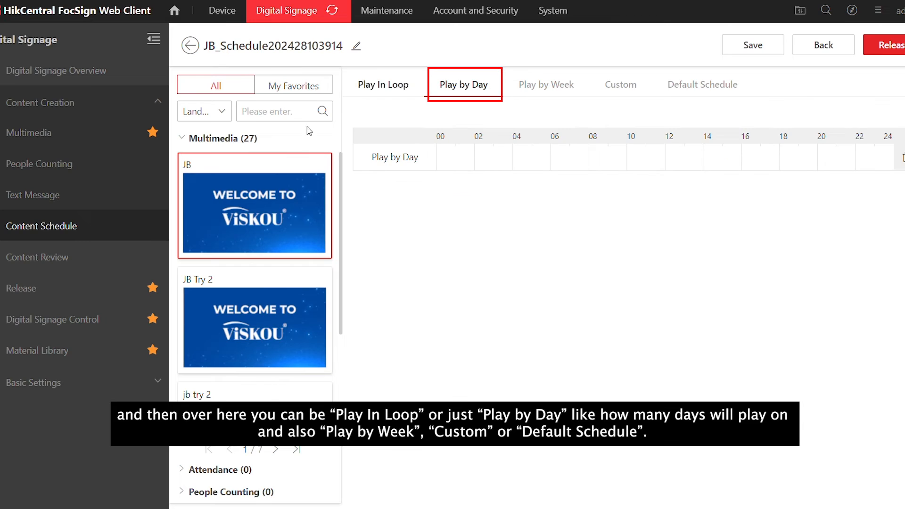
mouse_move(544, 94)
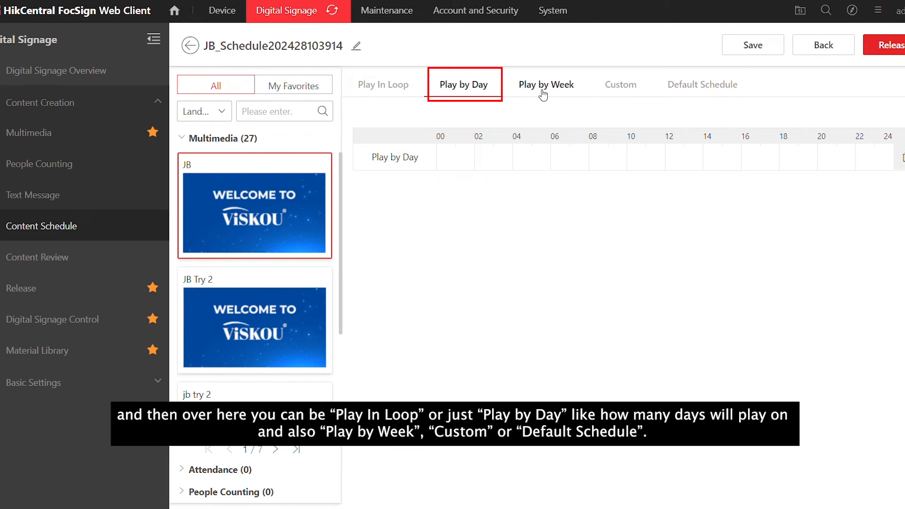
left_click(546, 84)
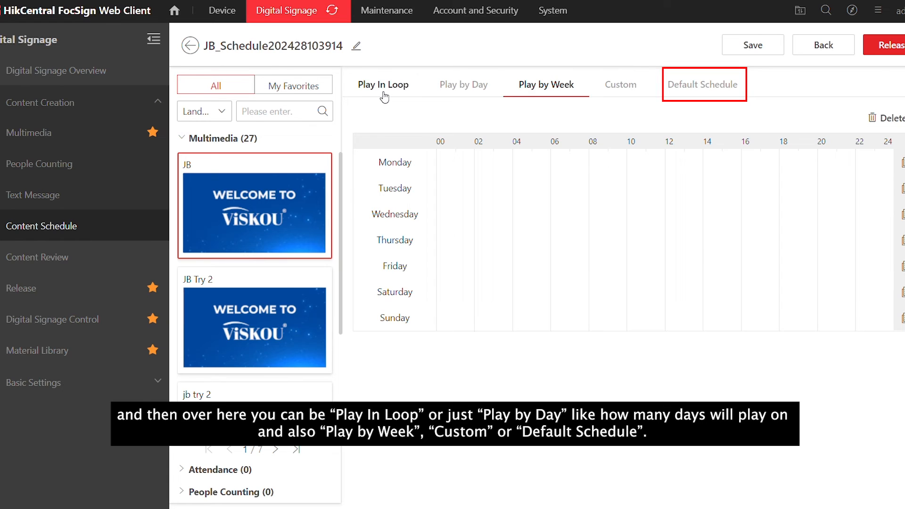
left_click(383, 84)
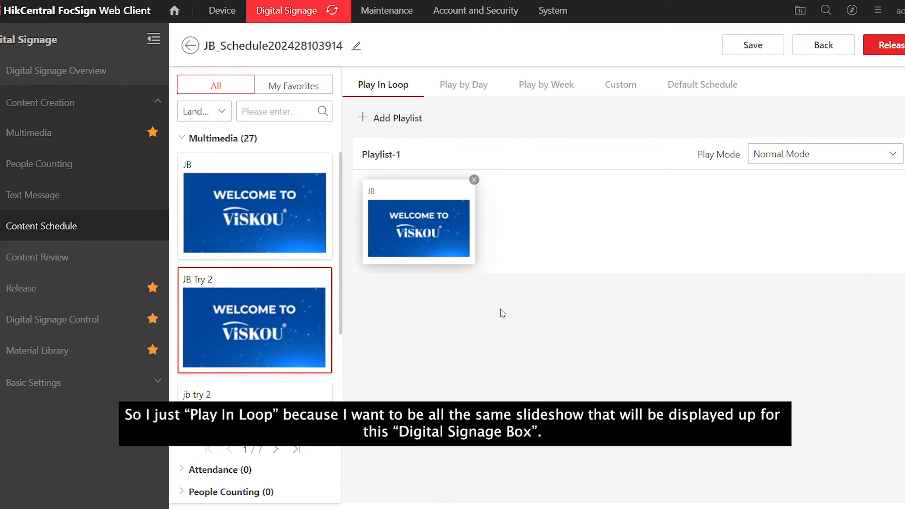
mouse_move(523, 393)
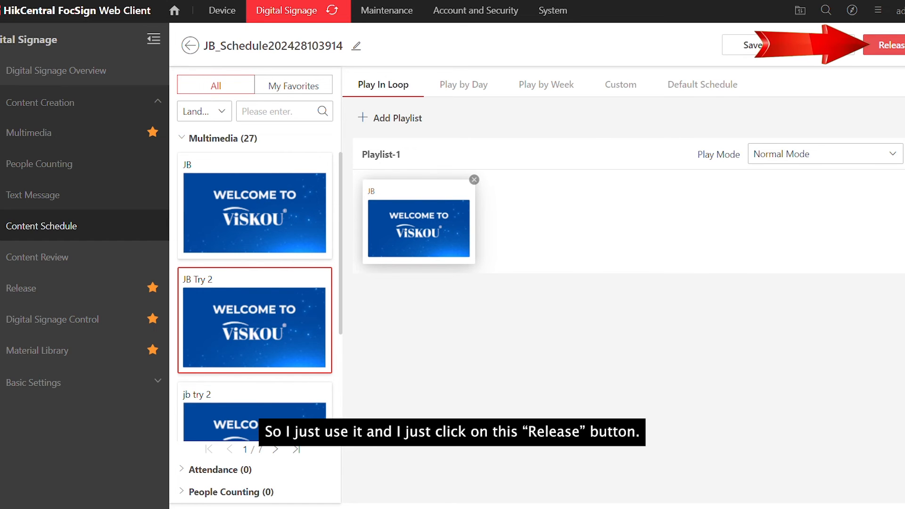
Start releasing the schedule and settle the release mode on Release Immediately after trying Release Later
left_click(892, 45)
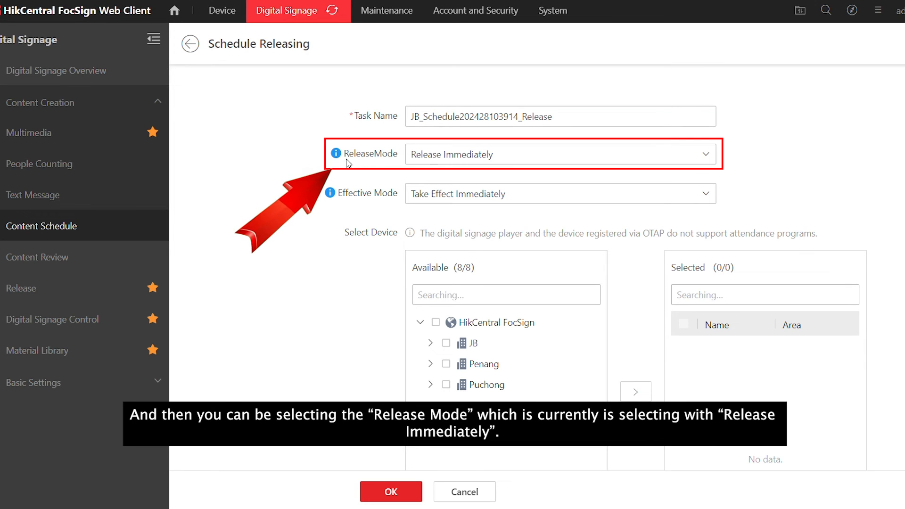
left_click(559, 154)
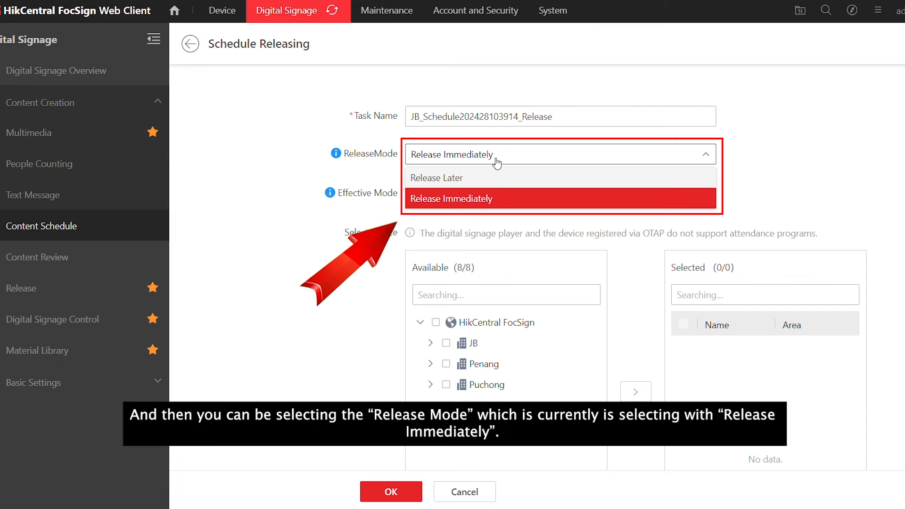
left_click(436, 178)
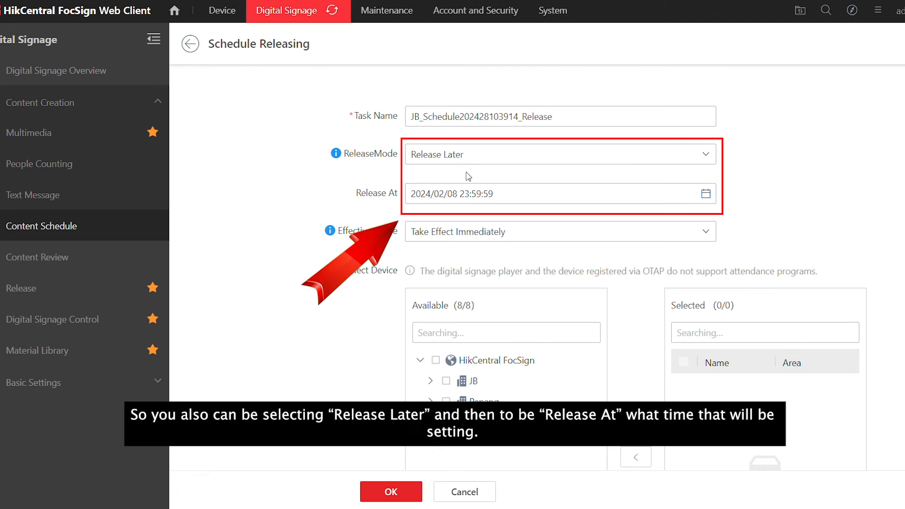
mouse_move(498, 155)
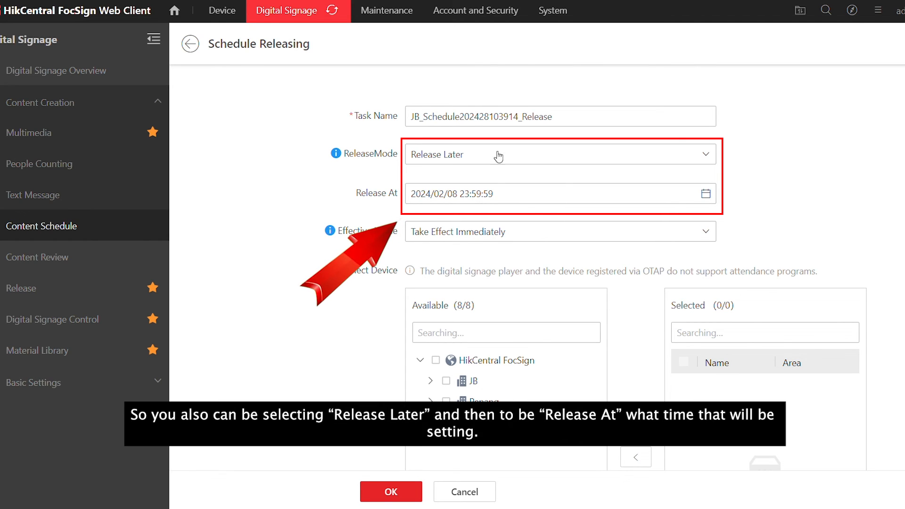
left_click(558, 153)
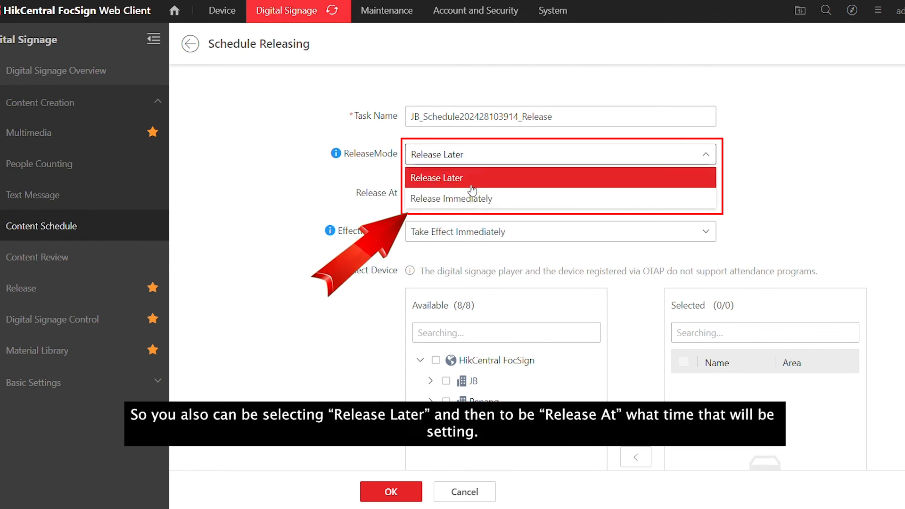
left_click(451, 199)
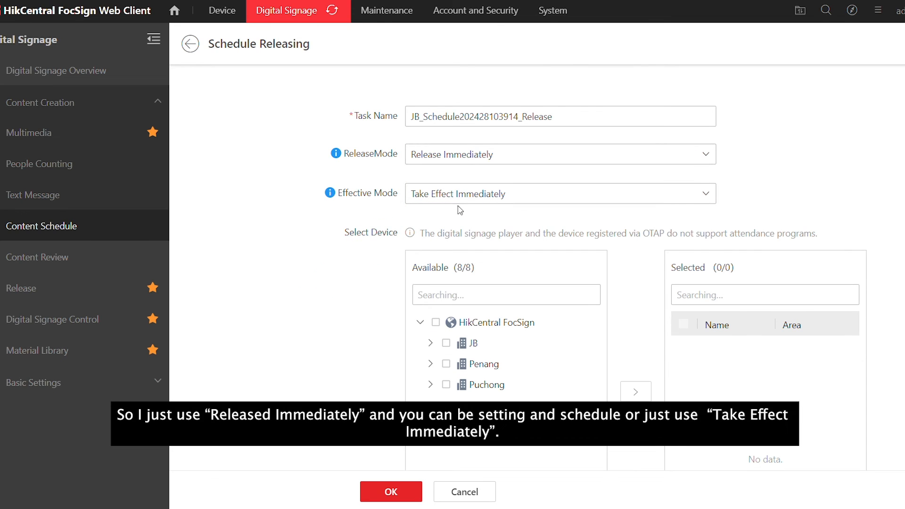
Keep the effective mode as Take Effect Immediately
left_click(560, 194)
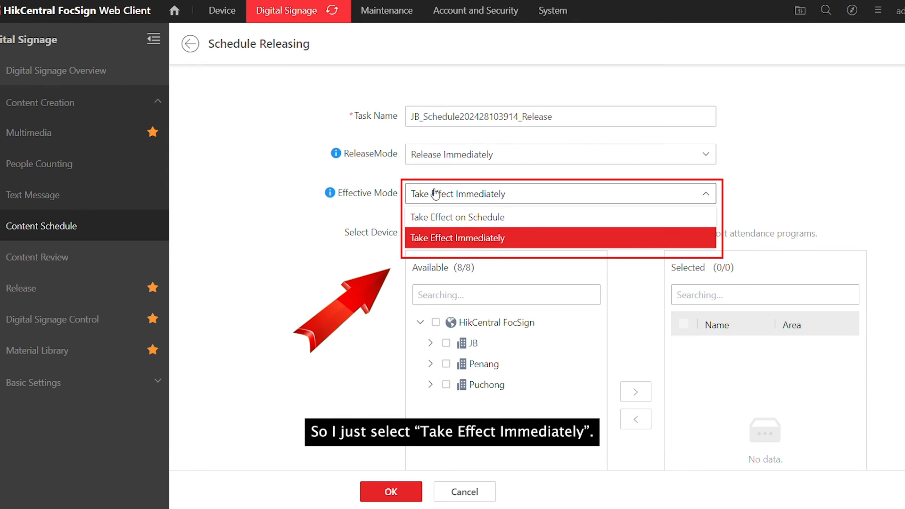
left_click(457, 238)
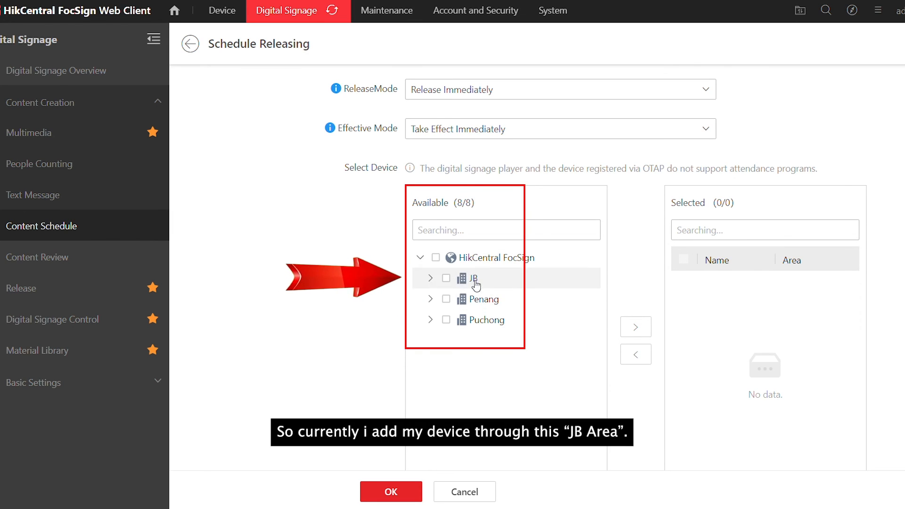
Add the JB terminal to the Selected devices and confirm the release to it
left_click(430, 278)
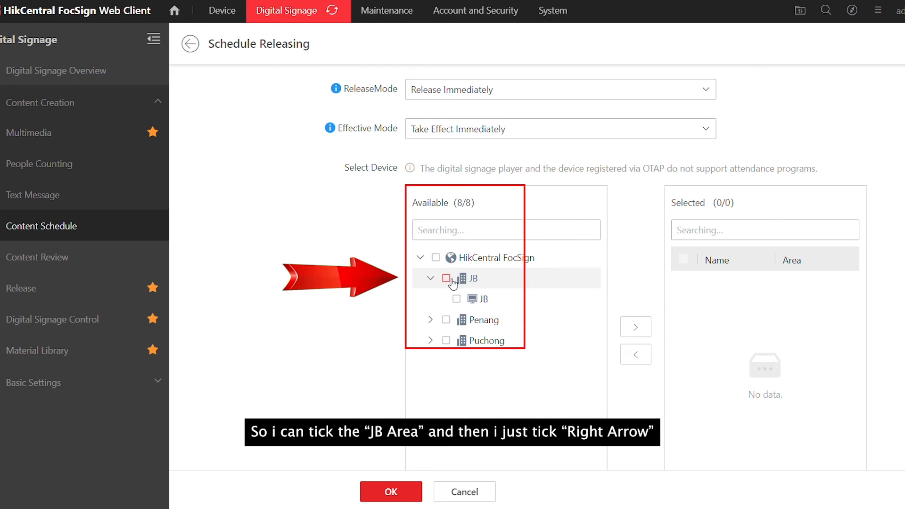
left_click(446, 279)
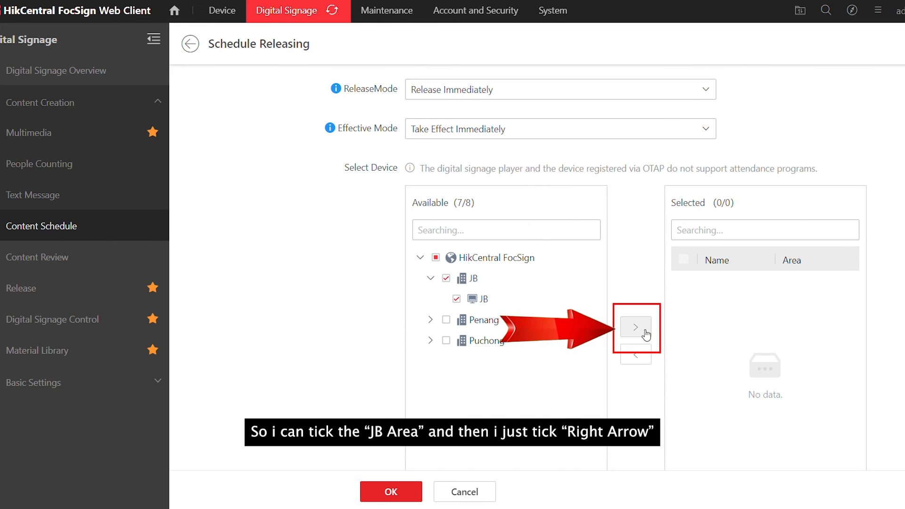
left_click(635, 328)
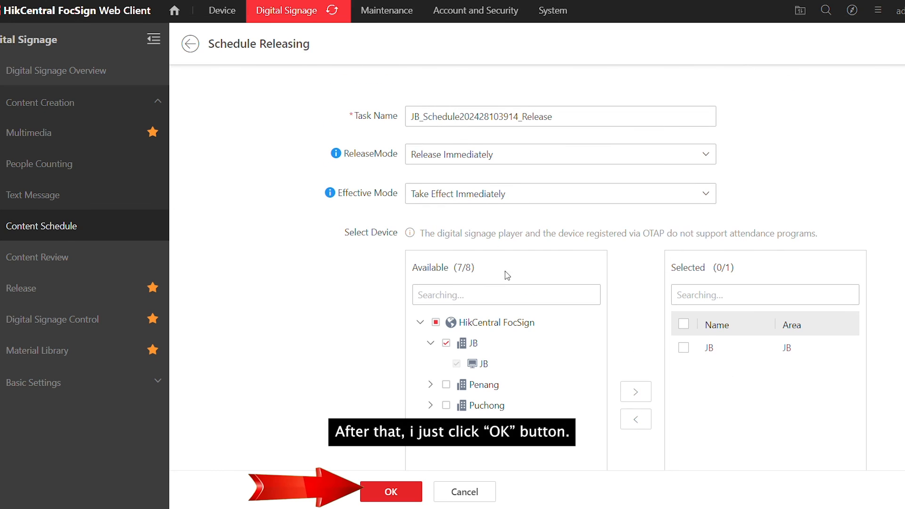
left_click(391, 492)
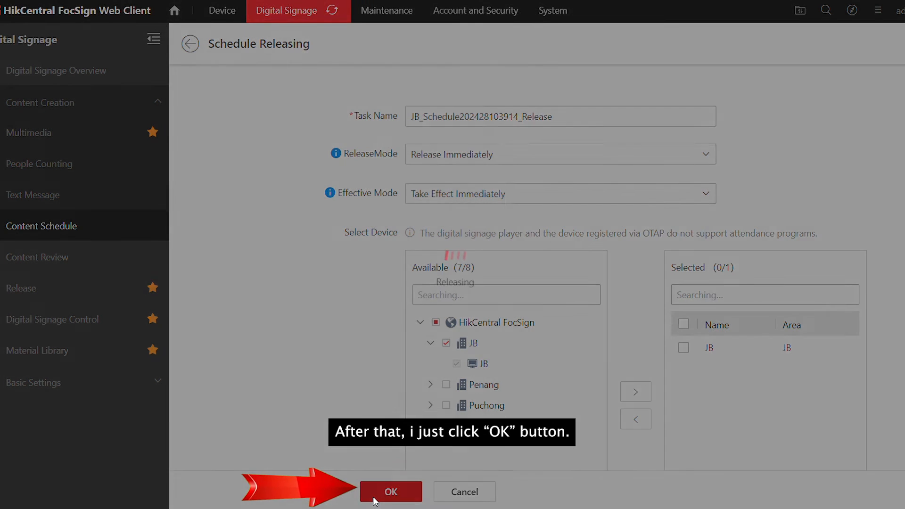
View the Release Status panel listing the JB terminal under Releasing at 0%
left_click(390, 493)
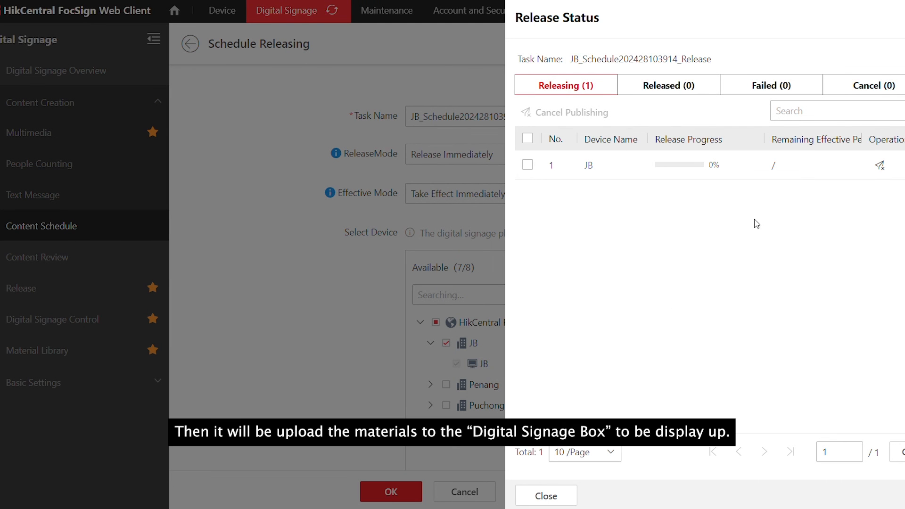
mouse_move(438, 56)
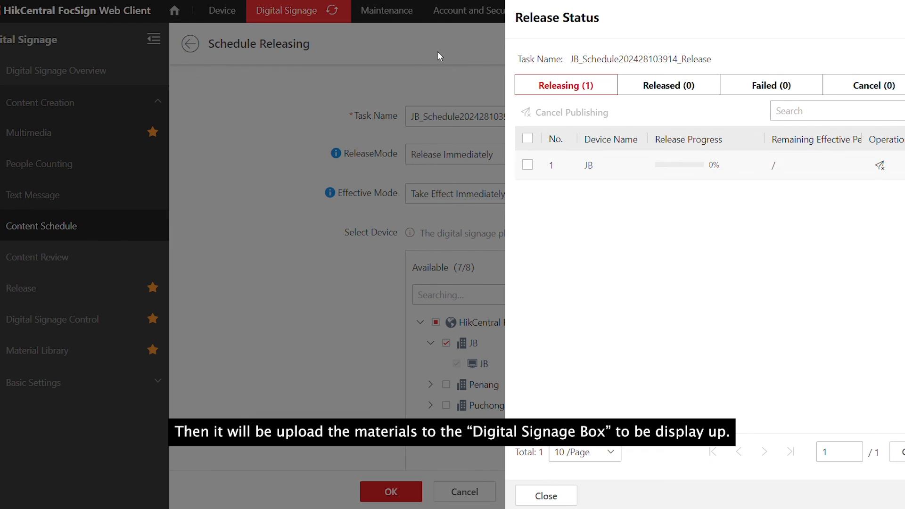
left_click(836, 111)
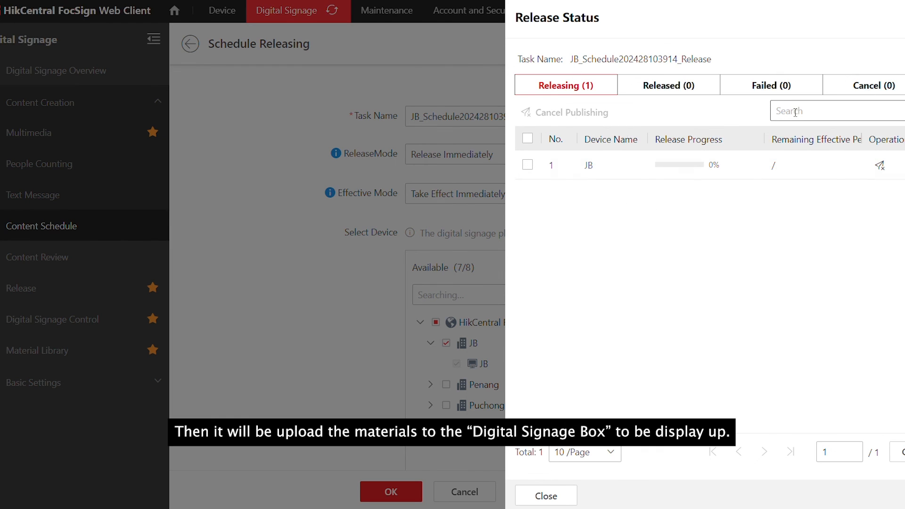